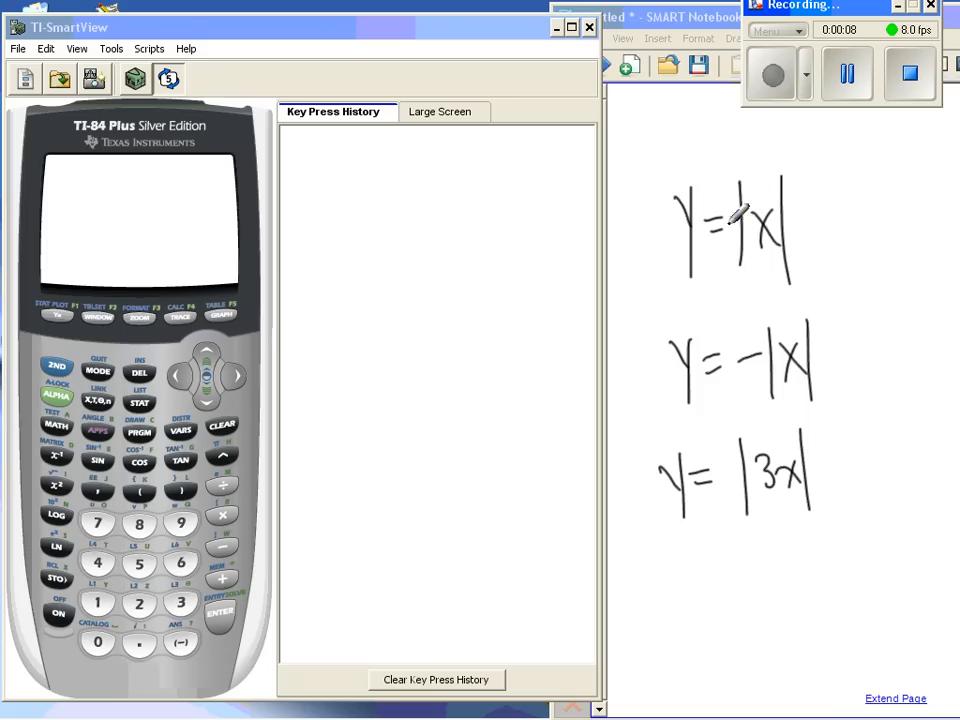
Replace the old 3X+4 with Y1=abs(X), graph the V shape, then blank Y1 again.
{"action": "left_click", "coordinate": [56, 316]}
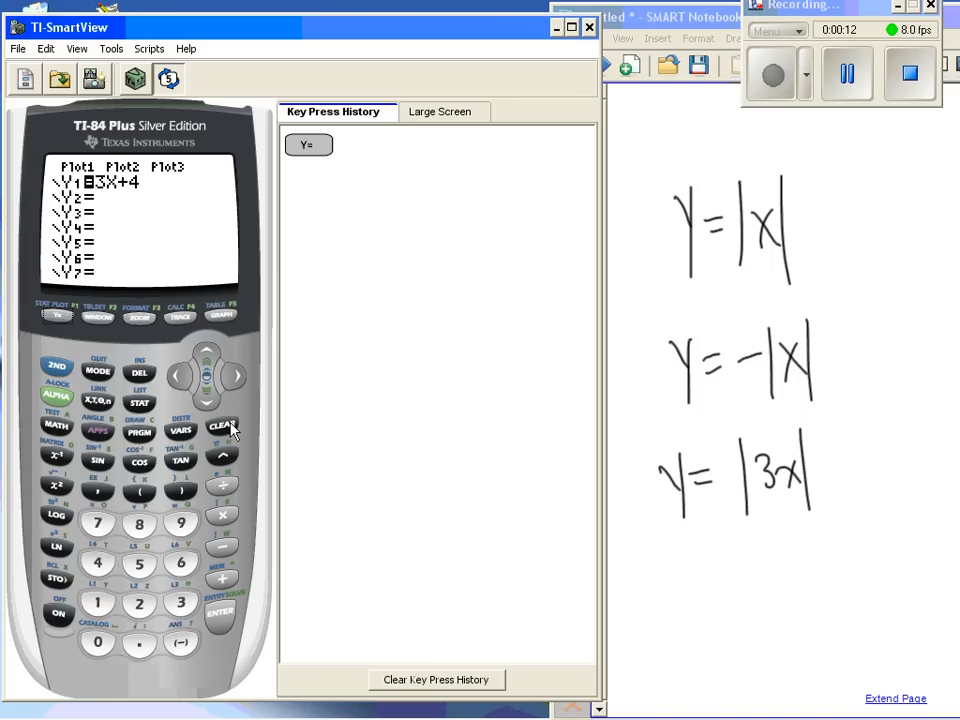
{"action": "left_click", "coordinate": [222, 424]}
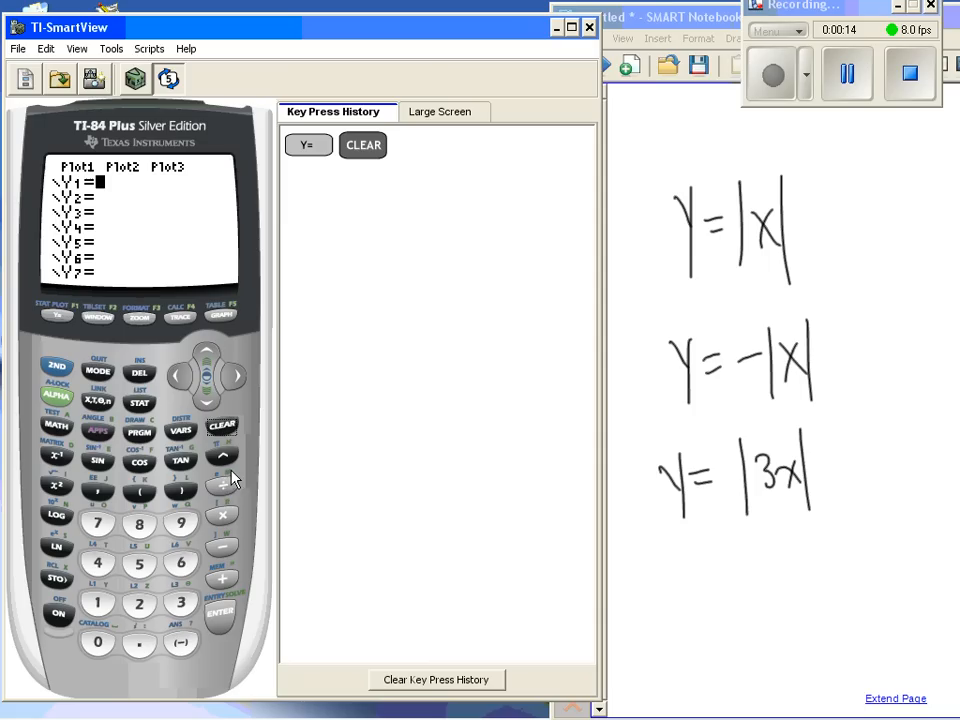
{"action": "mouse_move", "coordinate": [112, 418]}
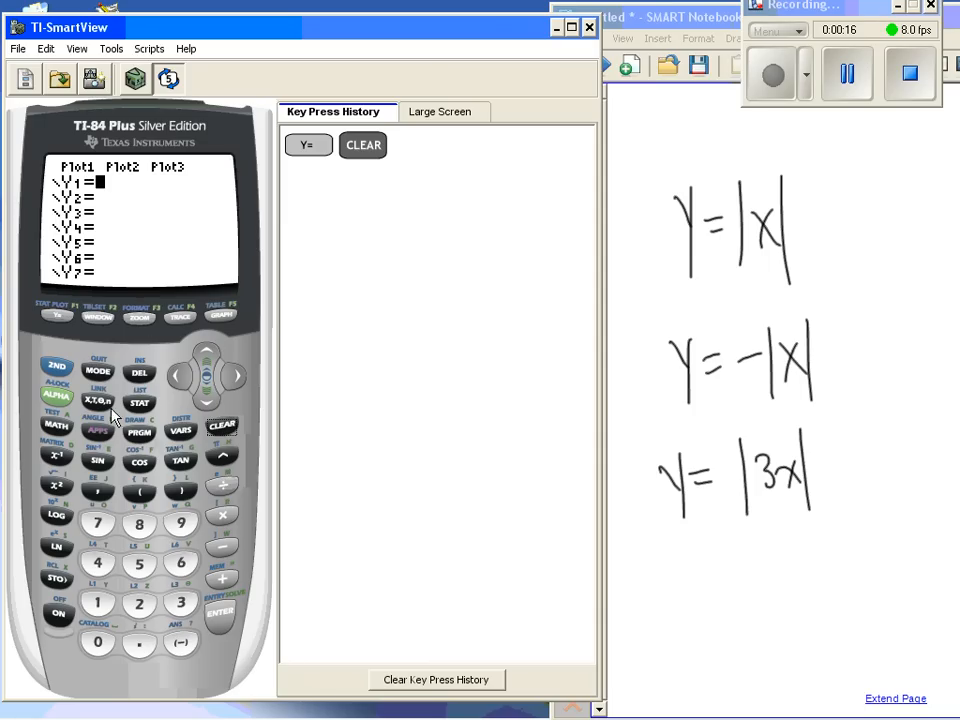
{"action": "left_click", "coordinate": [56, 424]}
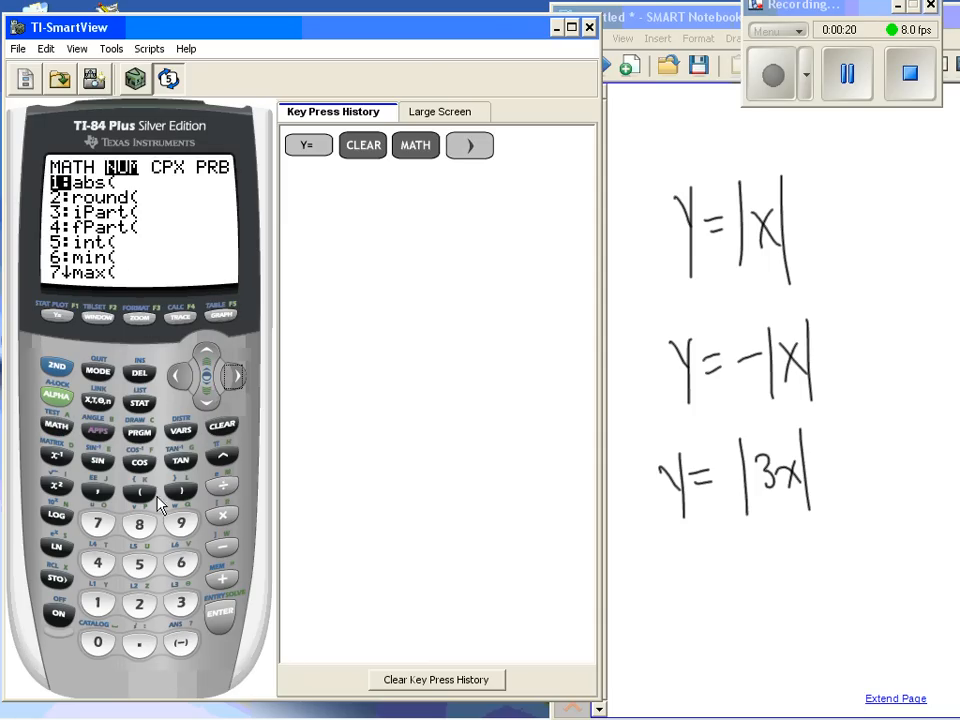
{"action": "mouse_move", "coordinate": [216, 604]}
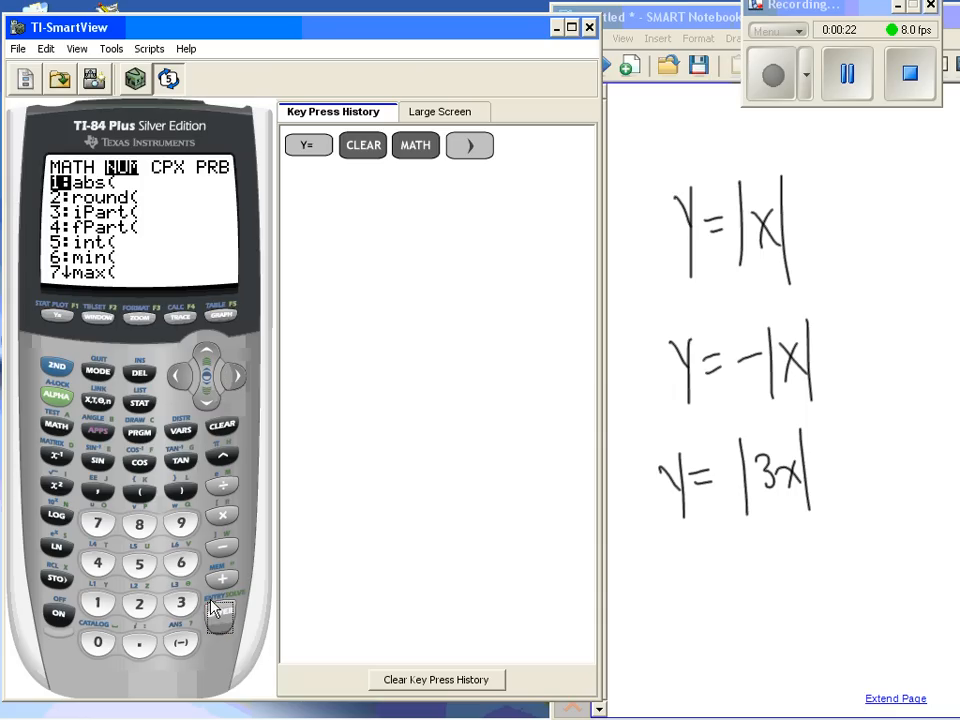
{"action": "left_click", "coordinate": [220, 612]}
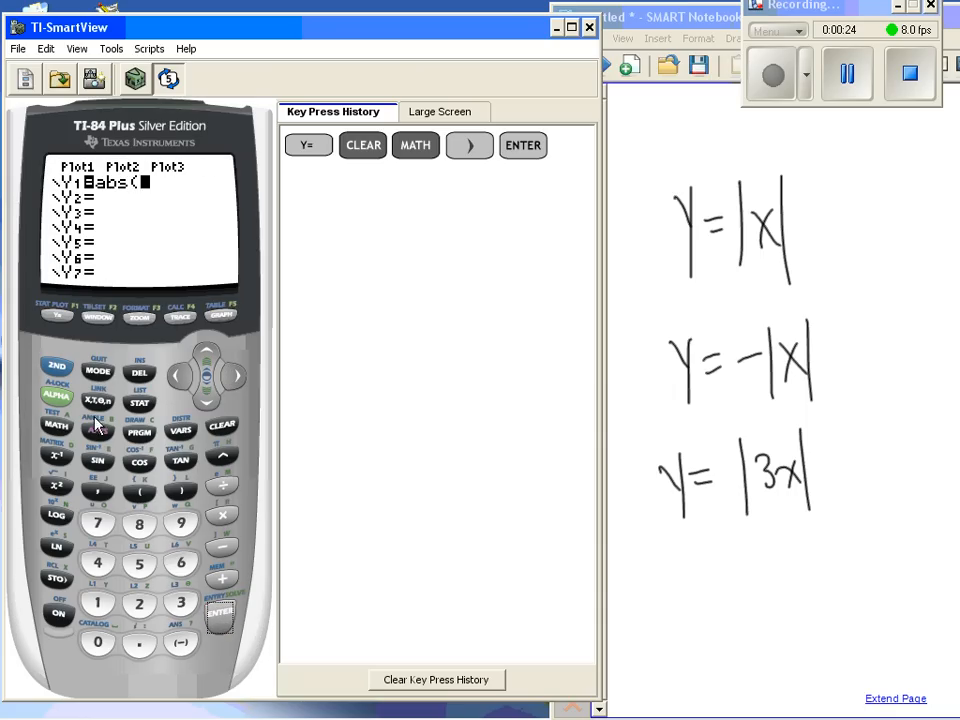
{"action": "left_click", "coordinate": [96, 400]}
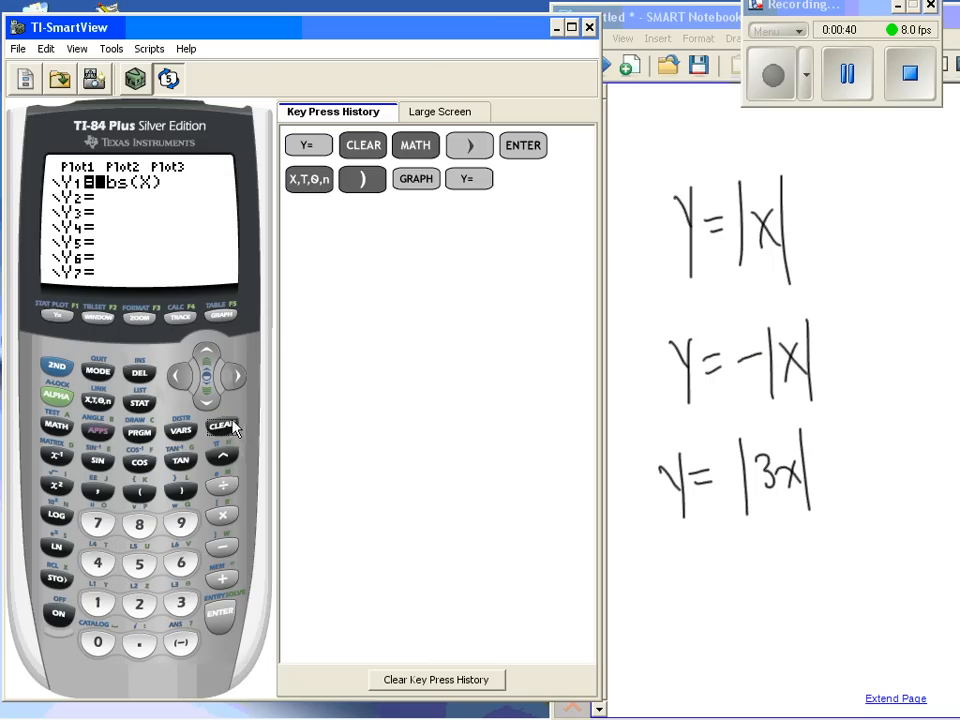
{"action": "left_click", "coordinate": [436, 680]}
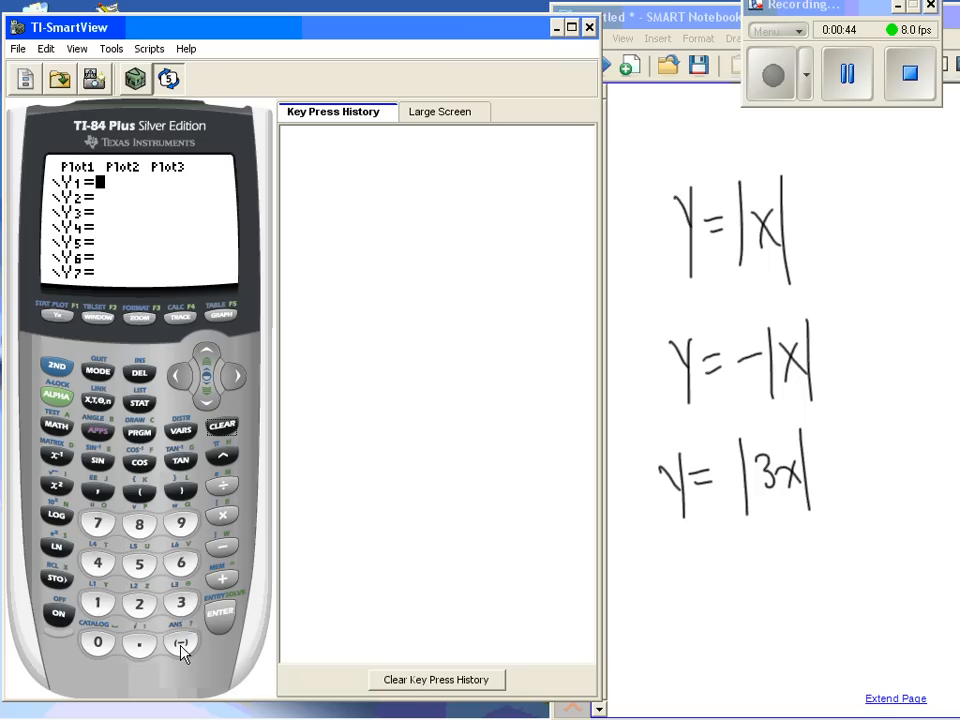
Enter Y1=-abs(X) via MATH NUM, graph the downward V, and return to the editor.
{"action": "left_click", "coordinate": [180, 644]}
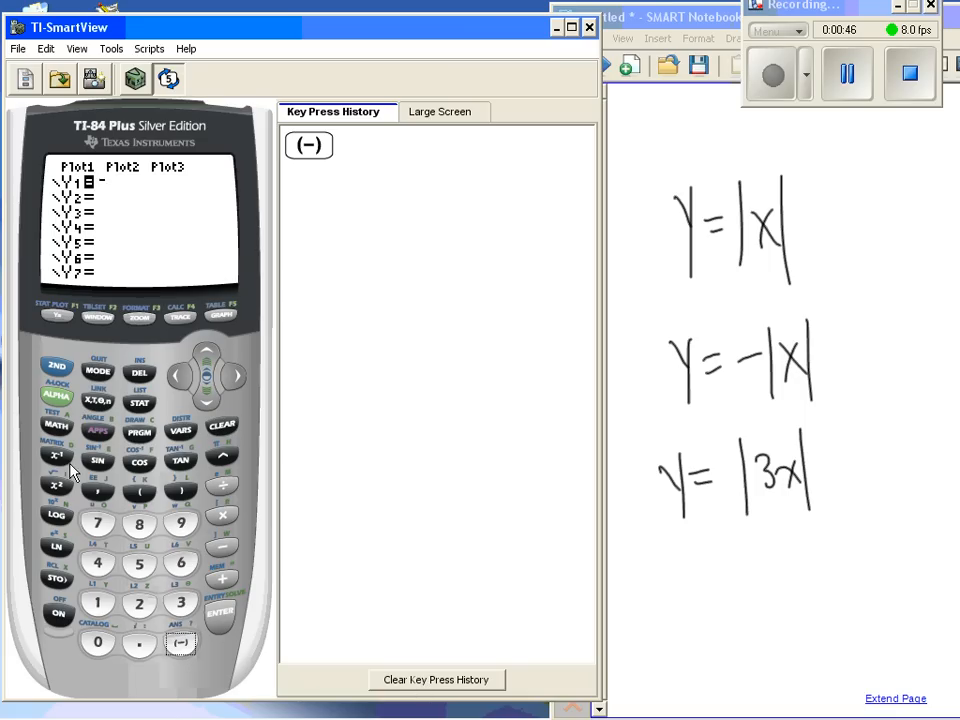
{"action": "left_click", "coordinate": [56, 424]}
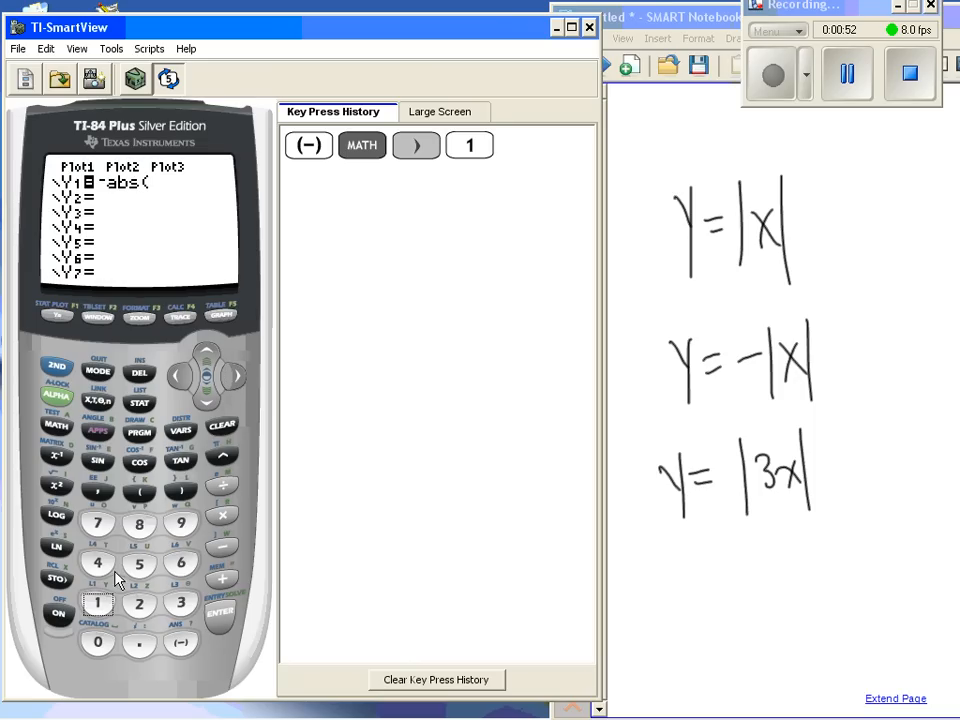
{"action": "left_click", "coordinate": [98, 400]}
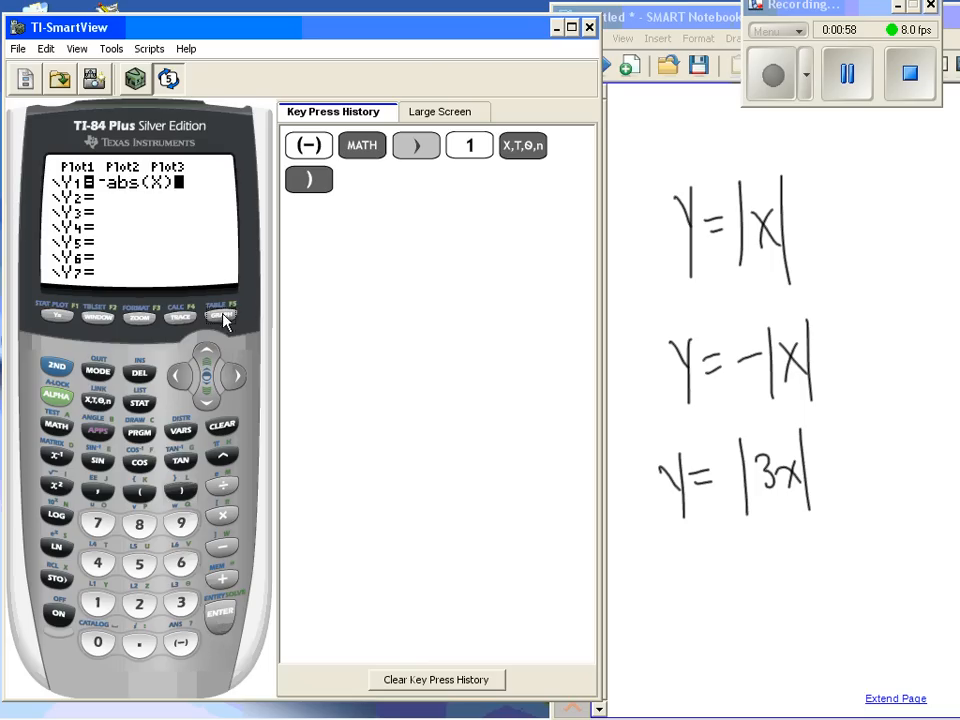
{"action": "left_click", "coordinate": [222, 310]}
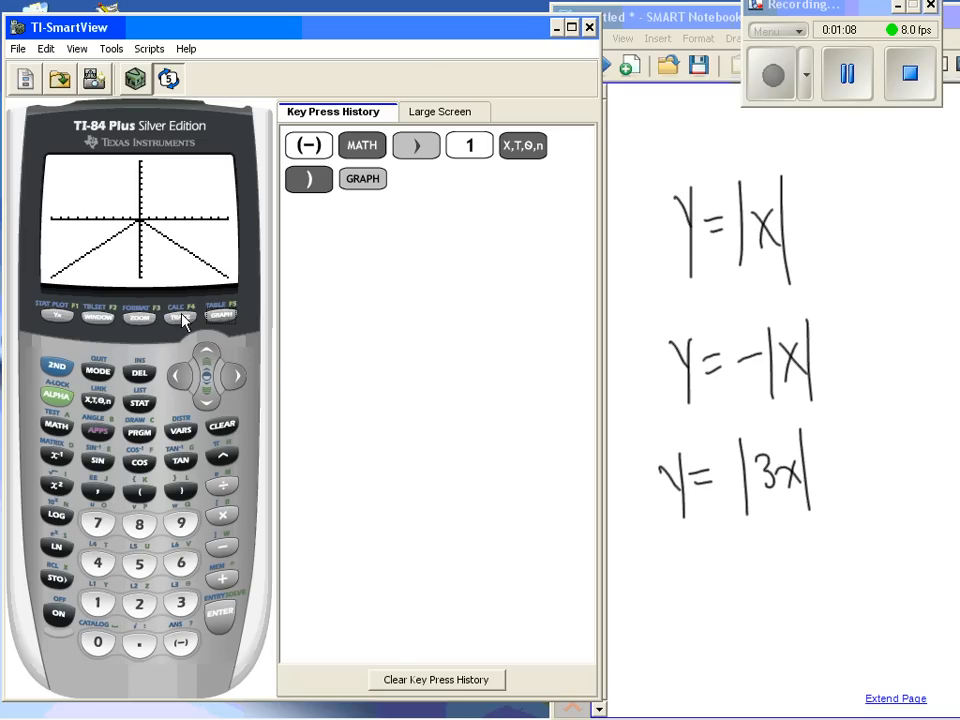
{"action": "left_click", "coordinate": [56, 316]}
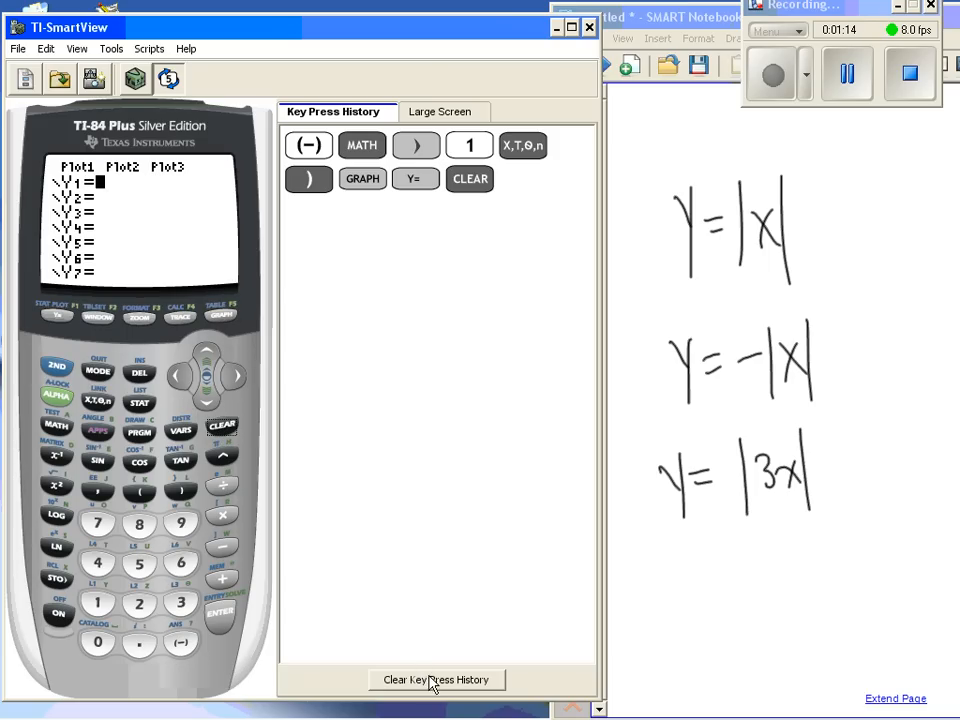
Clear the key press history, enter Y1=abs(3X) and graph its narrower V.
{"action": "left_click", "coordinate": [436, 680]}
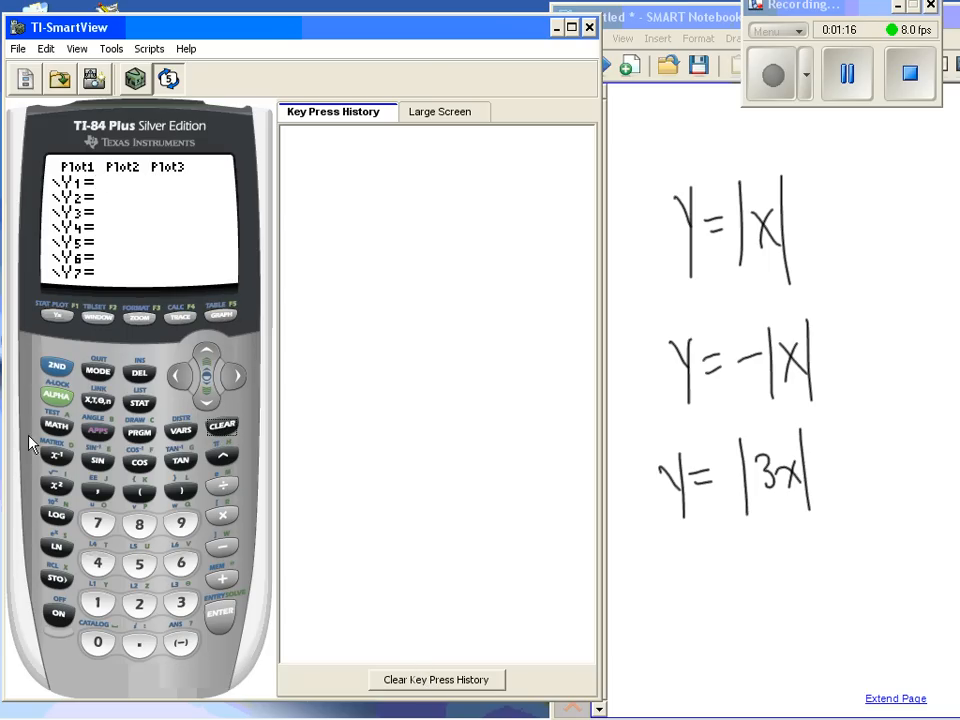
{"action": "left_click", "coordinate": [56, 424]}
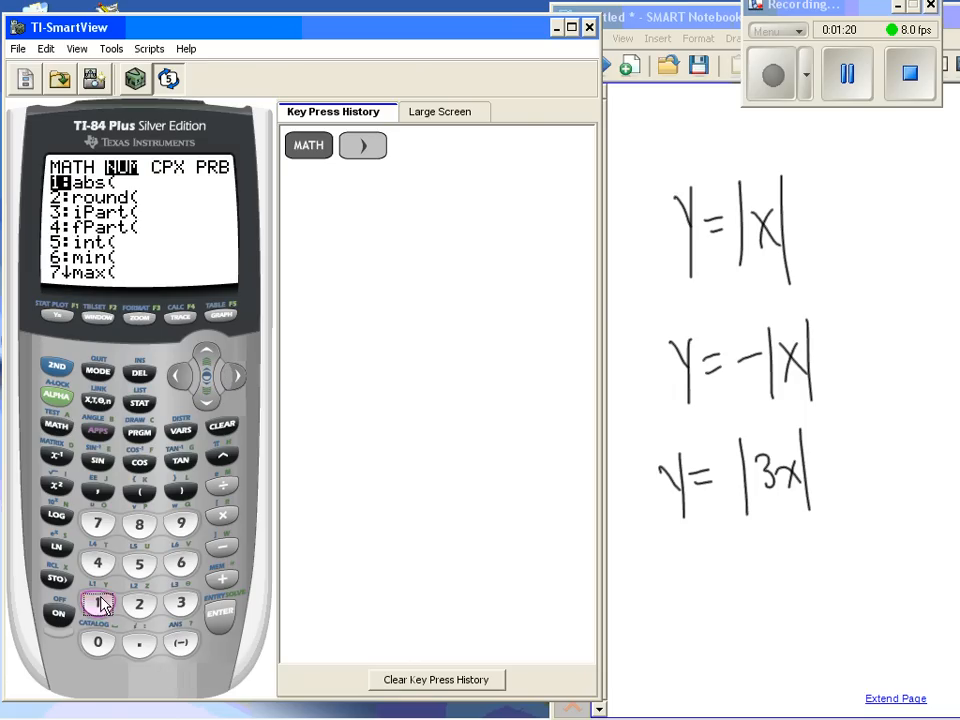
{"action": "left_click", "coordinate": [98, 604]}
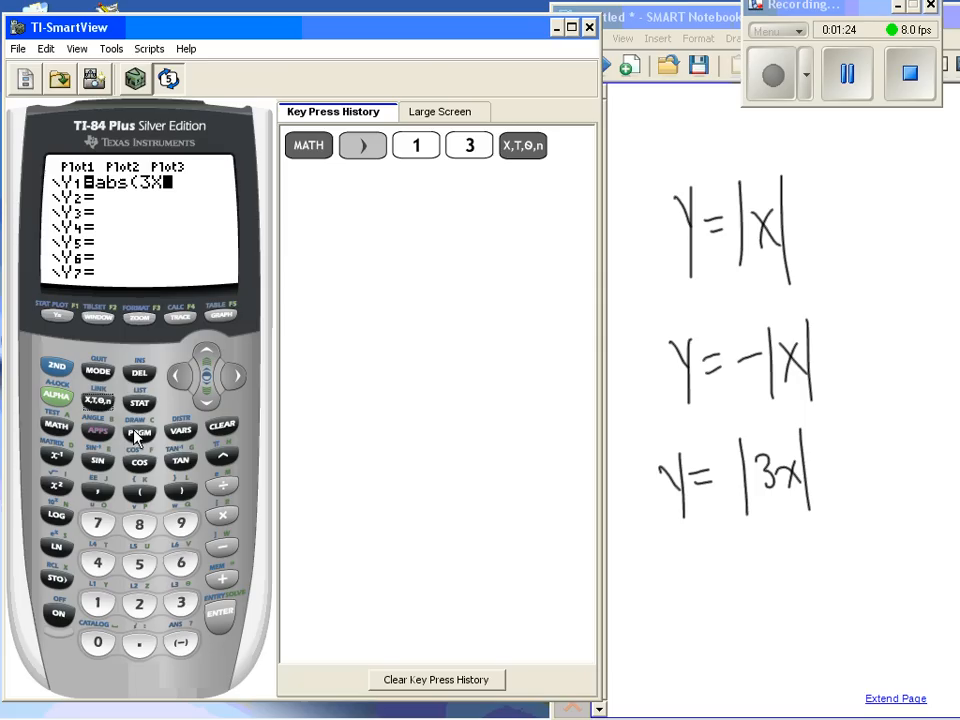
{"action": "left_click", "coordinate": [180, 492]}
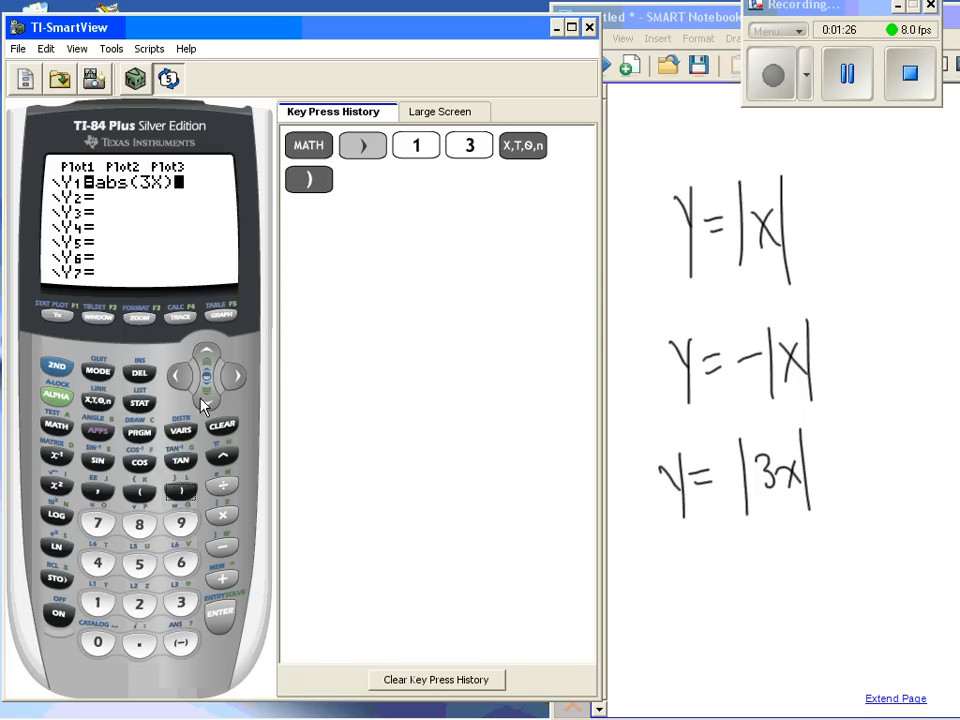
{"action": "left_click", "coordinate": [220, 316]}
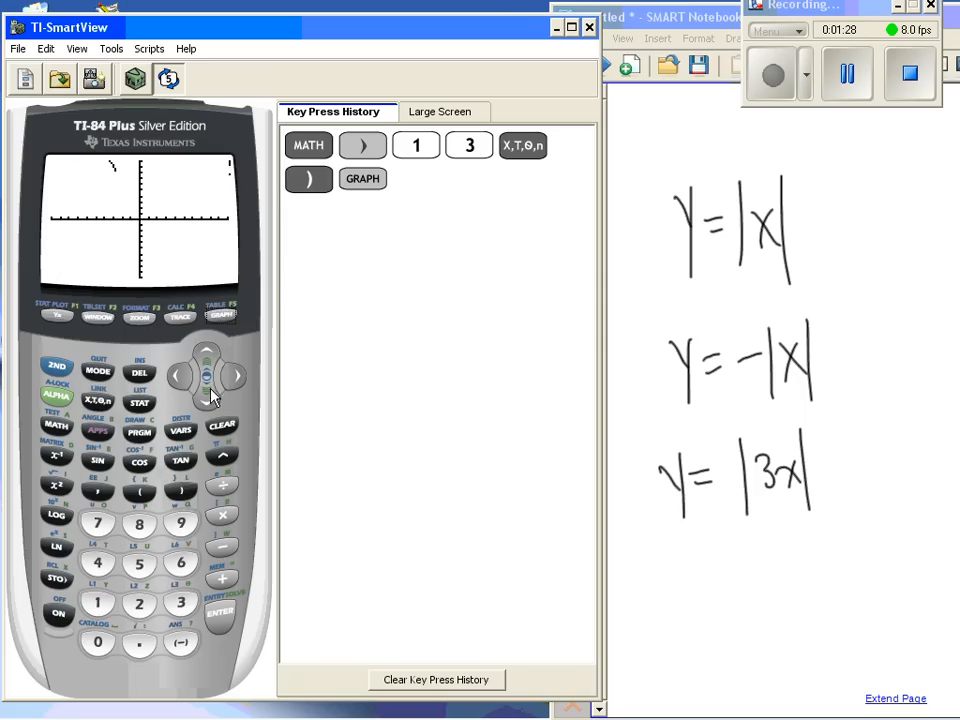